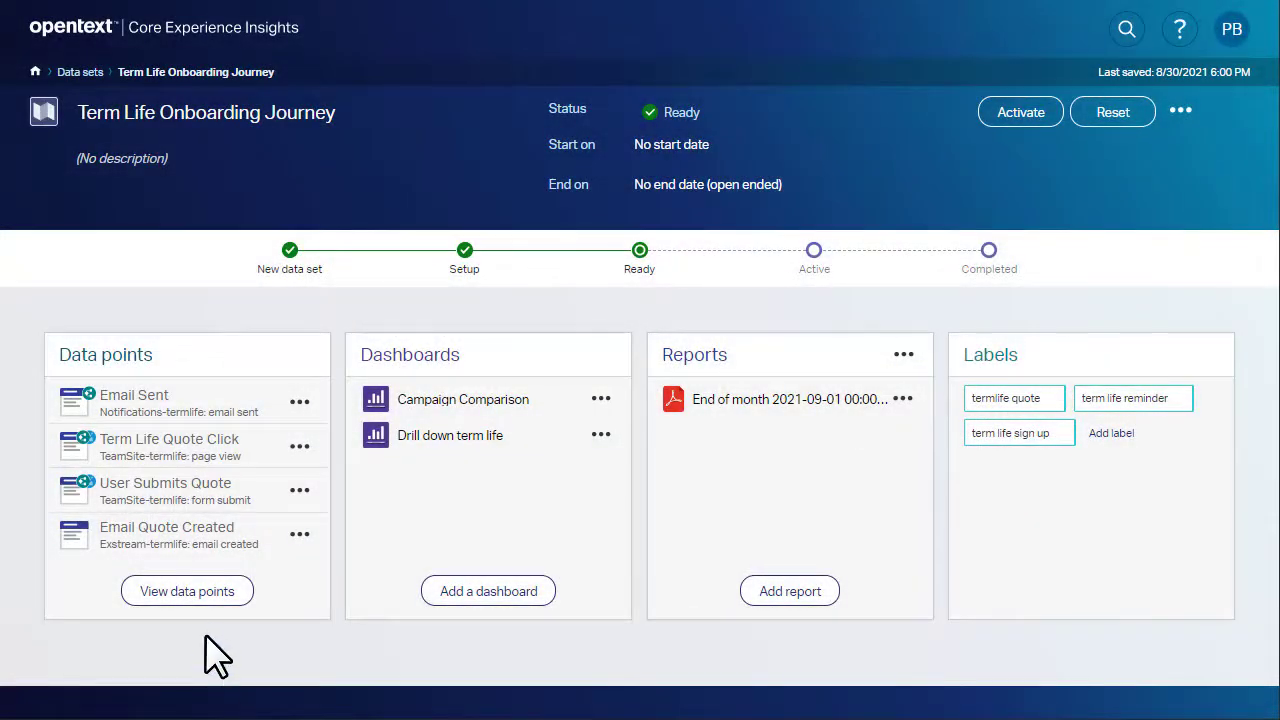
- Attach the 'term life drill down data' analysis to the Customer Sign Up step
left_click(187, 591)
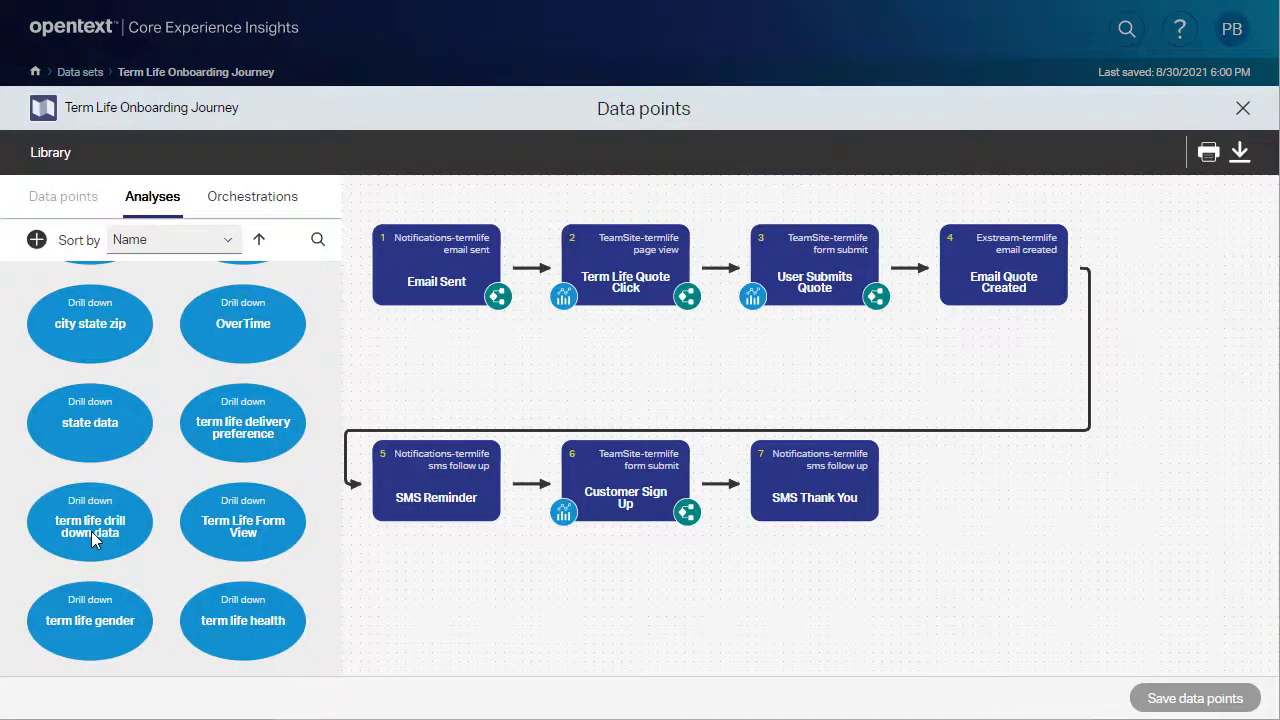
left_click(90, 521)
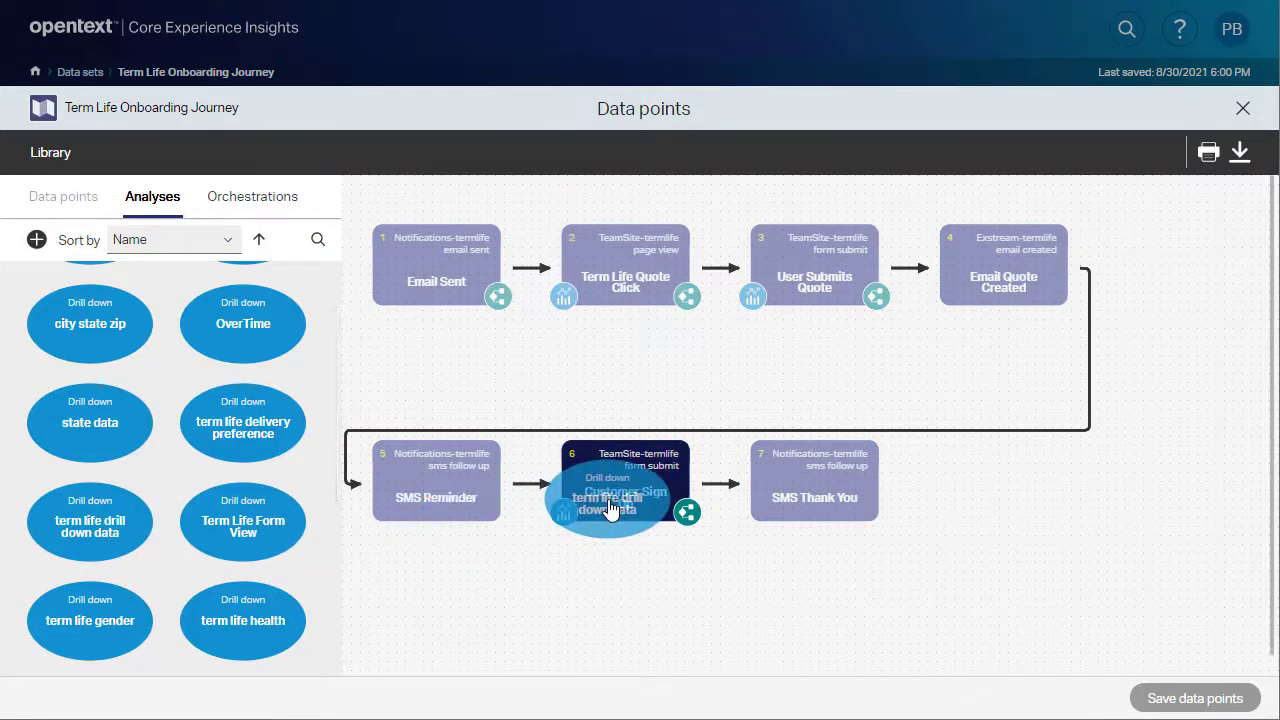
left_click_drag(90, 520, 625, 490)
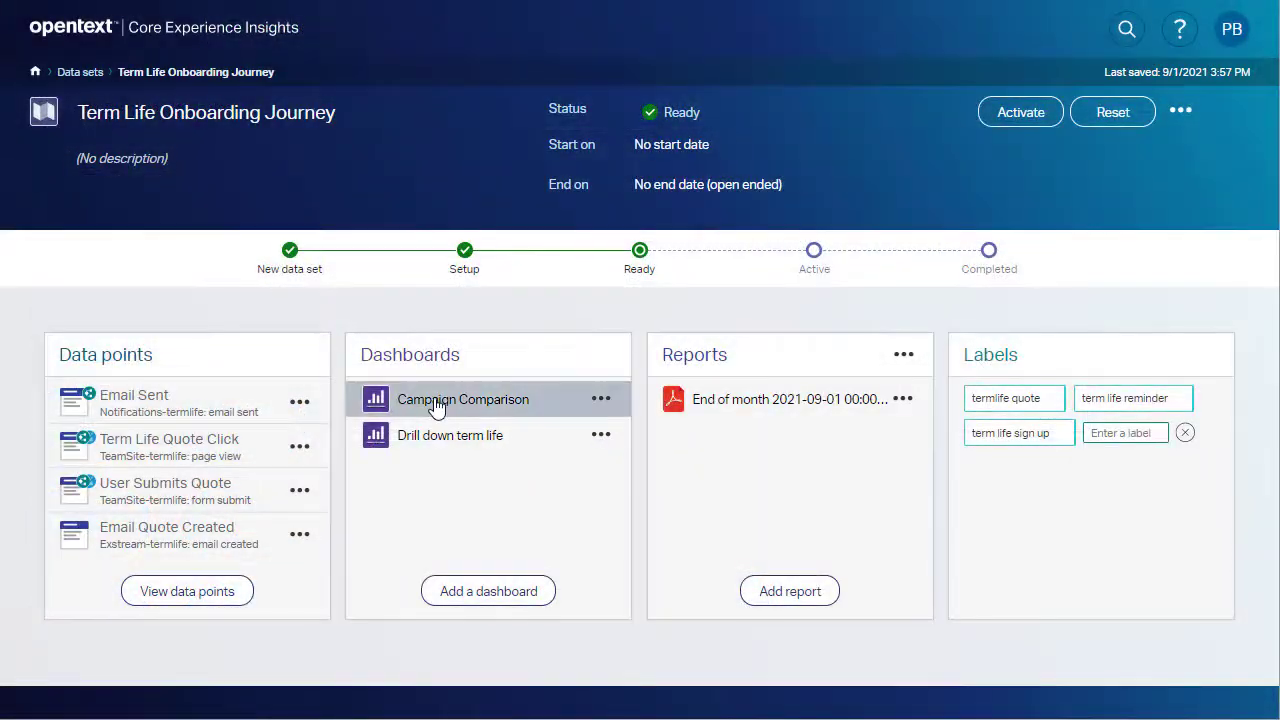
- Attach the Email Welcome orchestration to a step in the journey flow
left_click(463, 399)
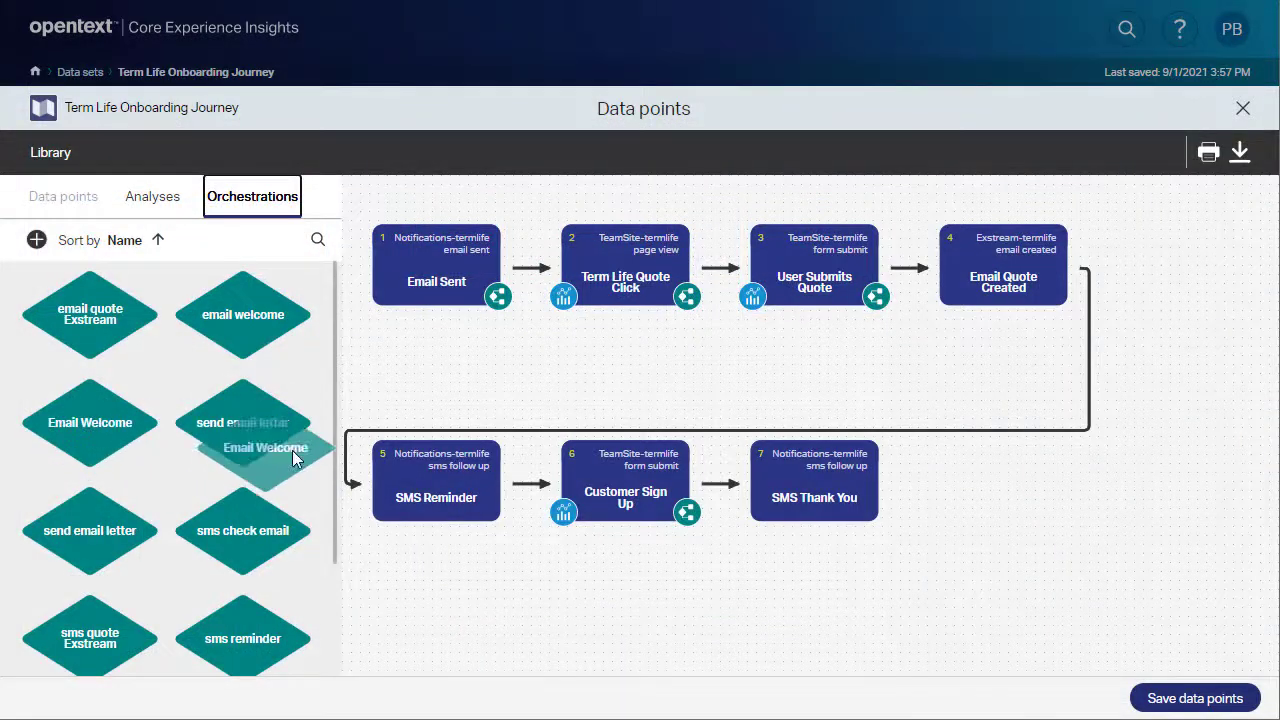
left_click_drag(265, 447, 625, 490)
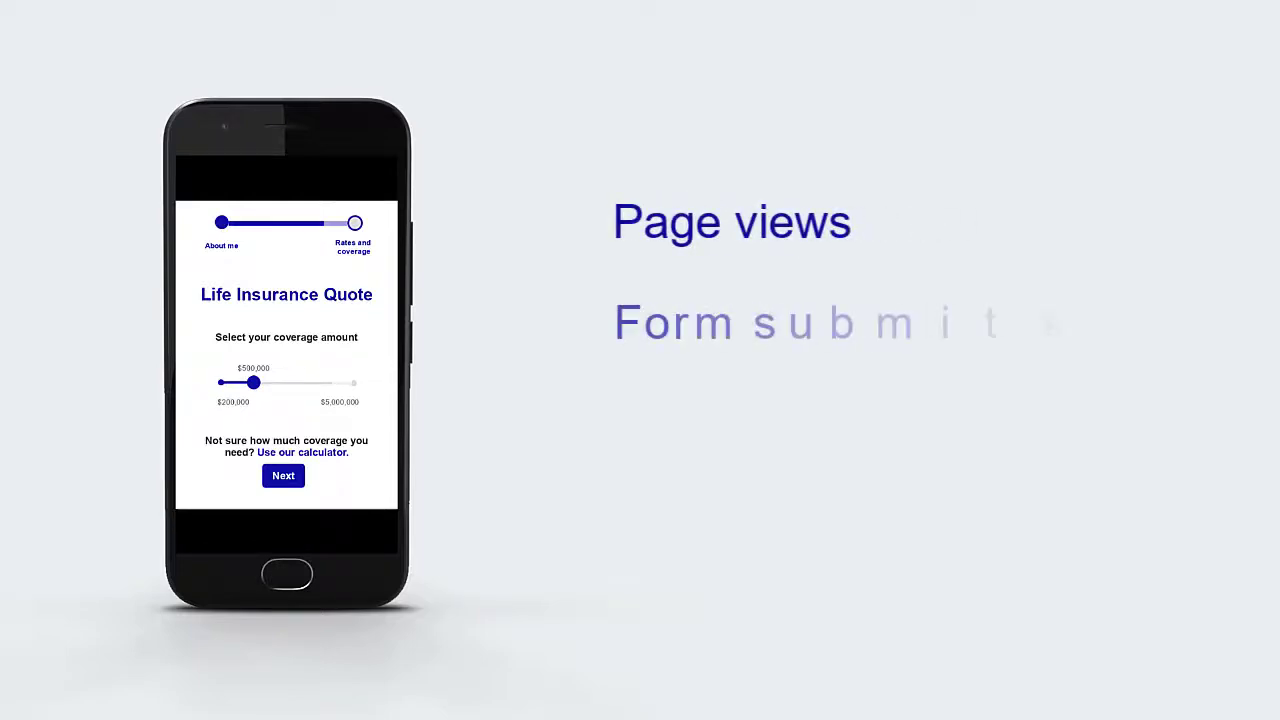
left_click(283, 475)
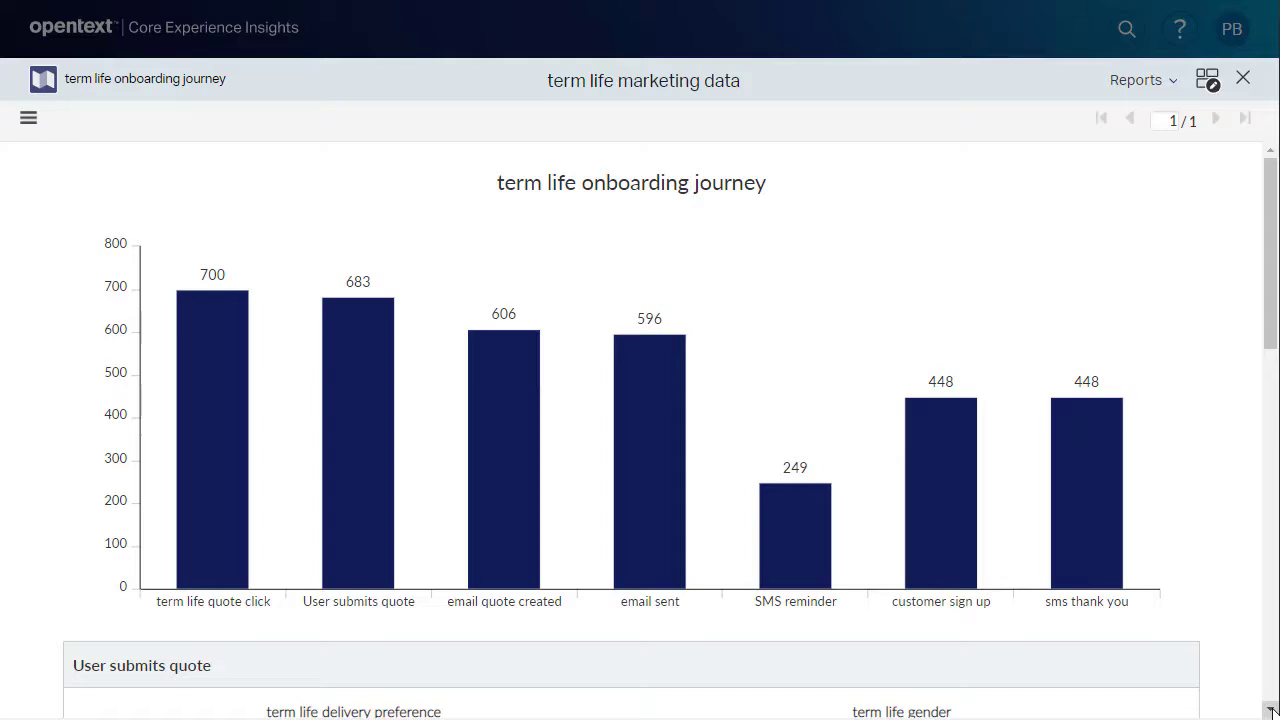
- Scroll down the term life marketing report to the delivery preference, gender, health, state and tobacco pie charts
scroll("down", 3)
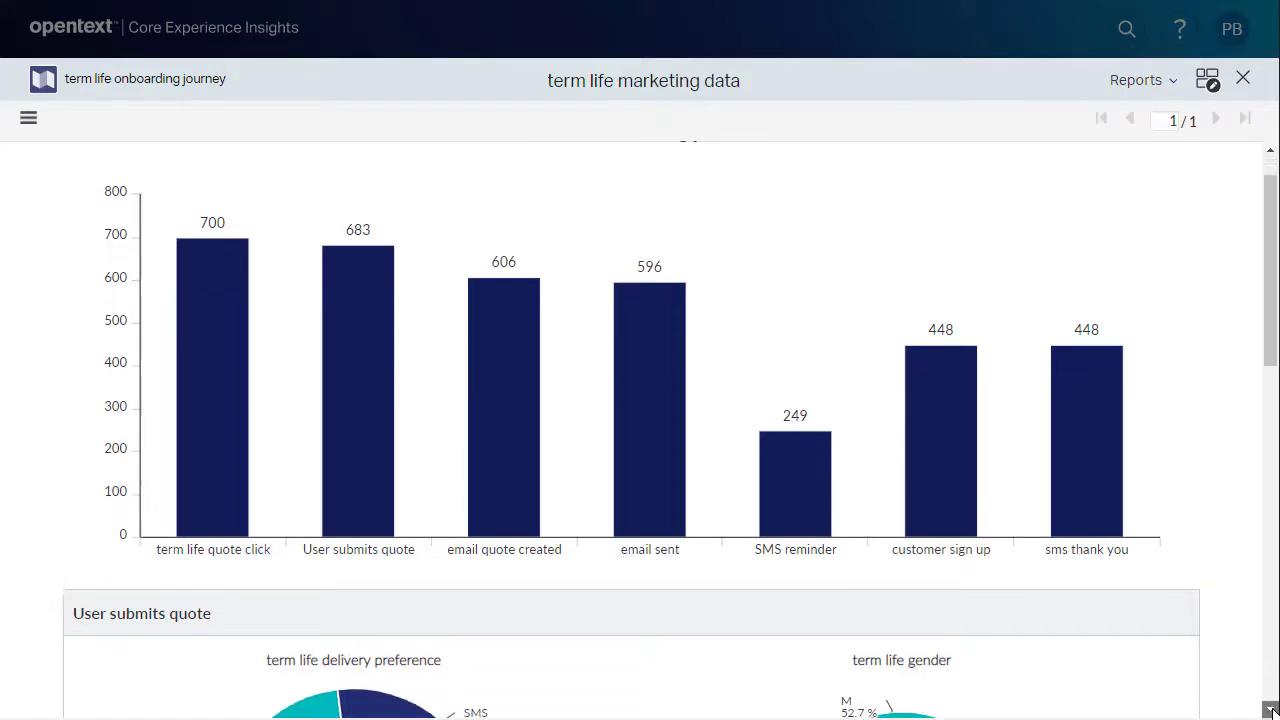
scroll("down", 3)
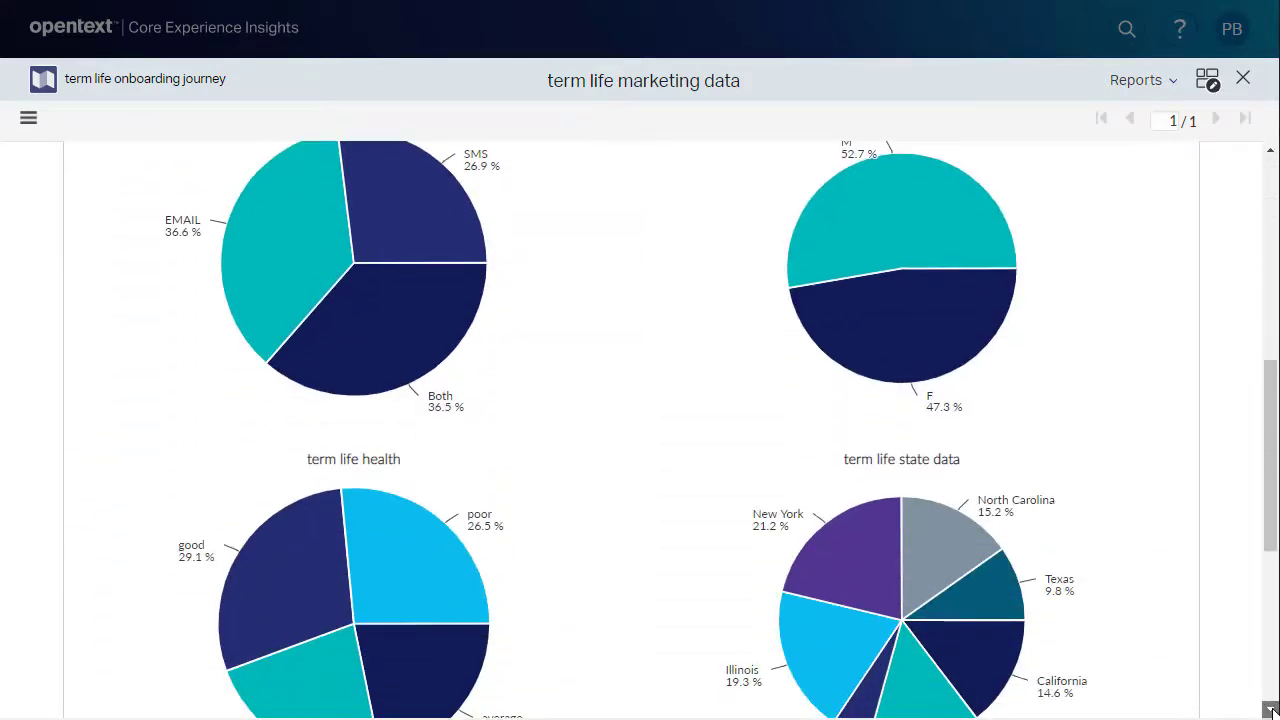
scroll("down", 3)
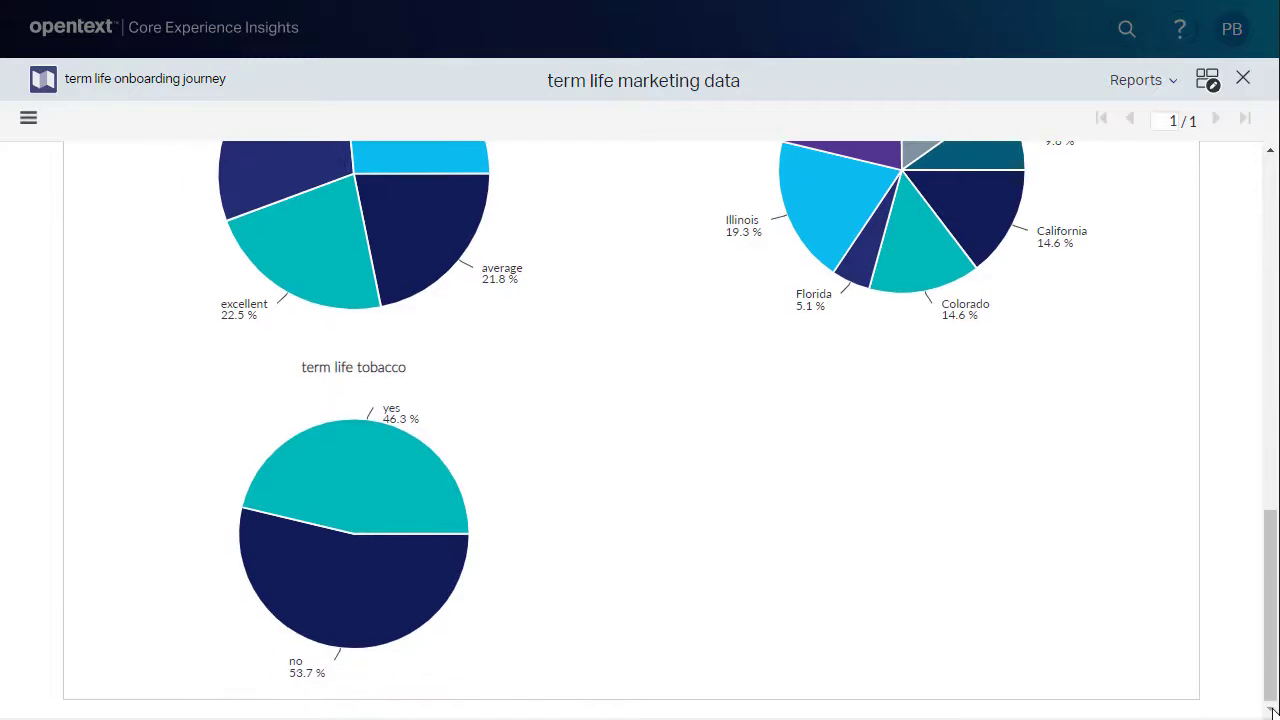